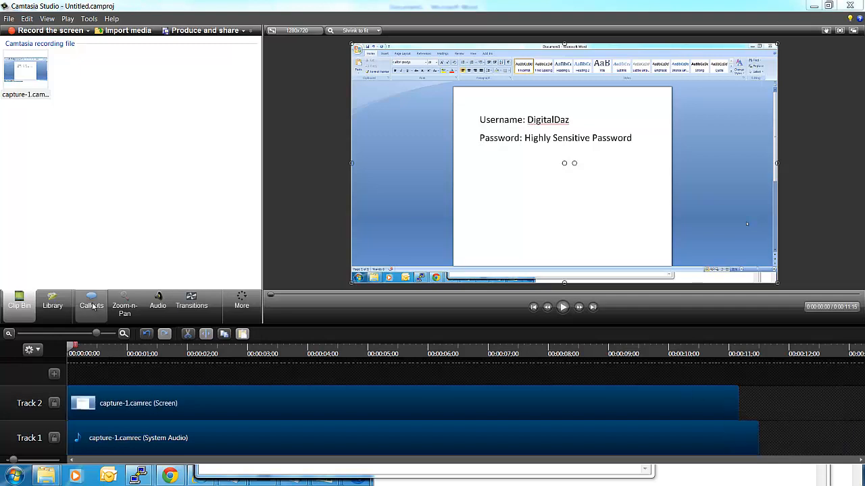
Add a Blur callout and size it to cover the password line in the Word recording.
{"action": "left_click", "coordinate": [90, 305]}
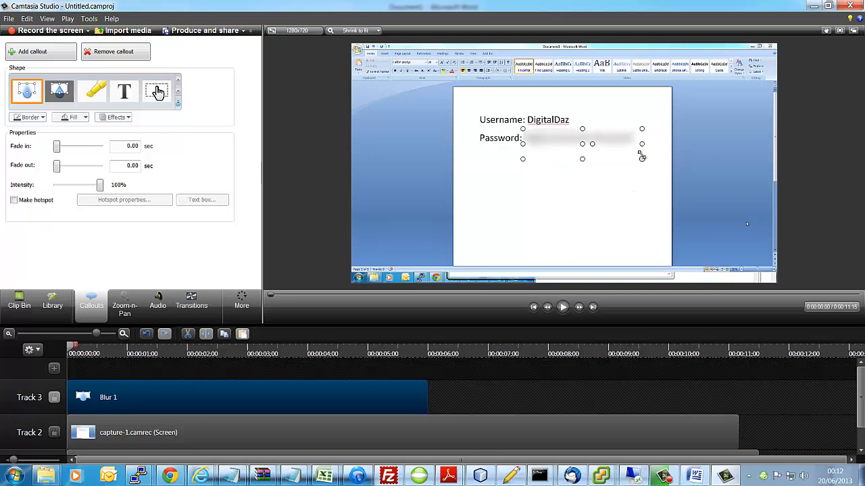
{"action": "left_click_drag", "start_coordinate": [641, 159], "coordinate": [642, 147]}
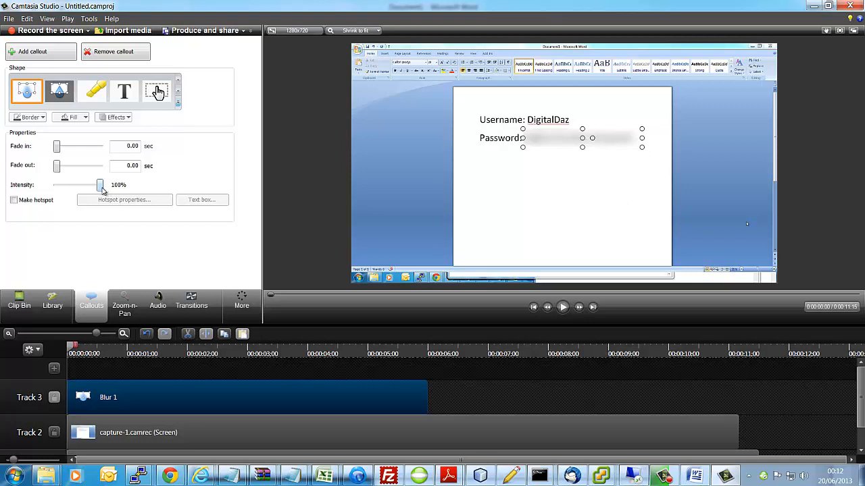
{"action": "left_click_drag", "start_coordinate": [100, 184], "coordinate": [58, 184]}
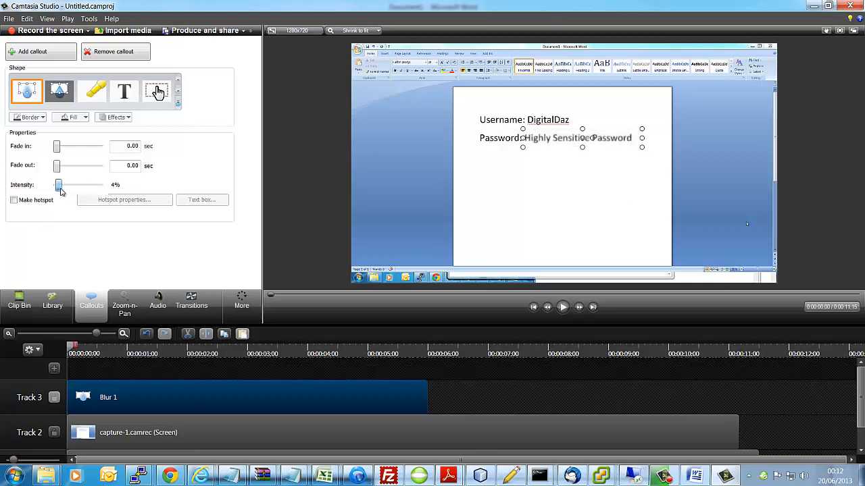
{"action": "left_click_drag", "start_coordinate": [56, 185], "coordinate": [92, 185]}
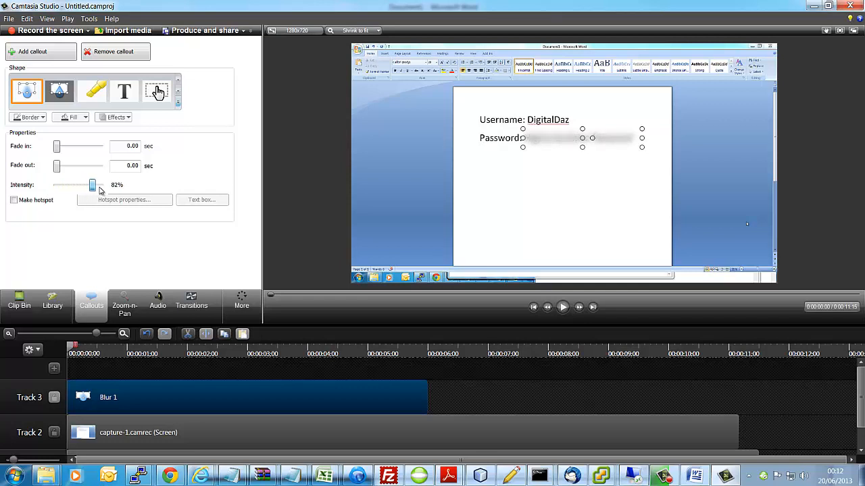
{"action": "left_click_drag", "start_coordinate": [92, 185], "coordinate": [100, 185]}
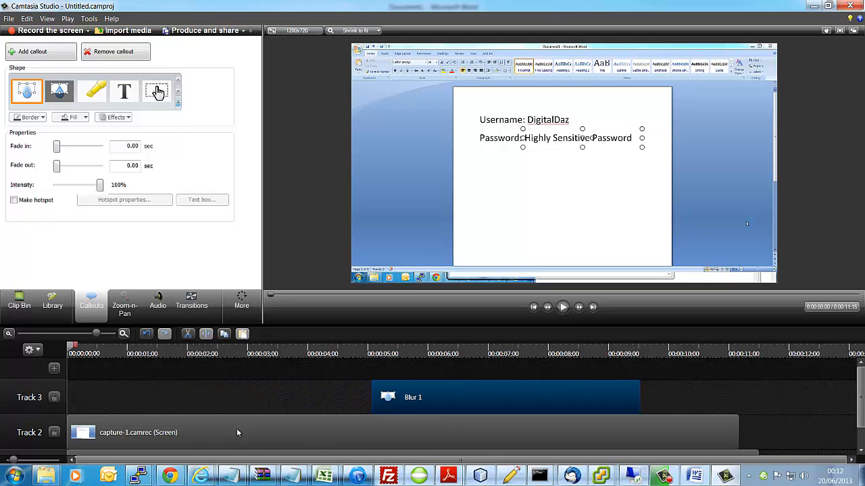
{"action": "mouse_move", "coordinate": [562, 307]}
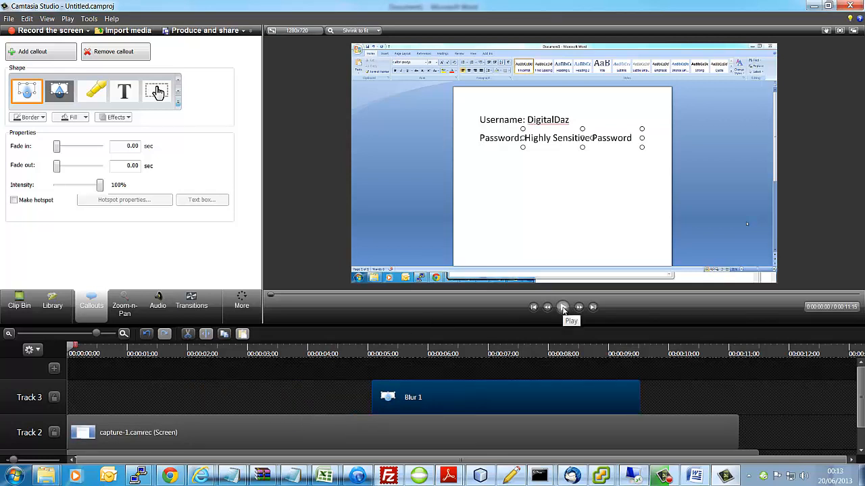
Play through the blur segment, then pause once the password shows unblurred again.
{"action": "left_click", "coordinate": [562, 306]}
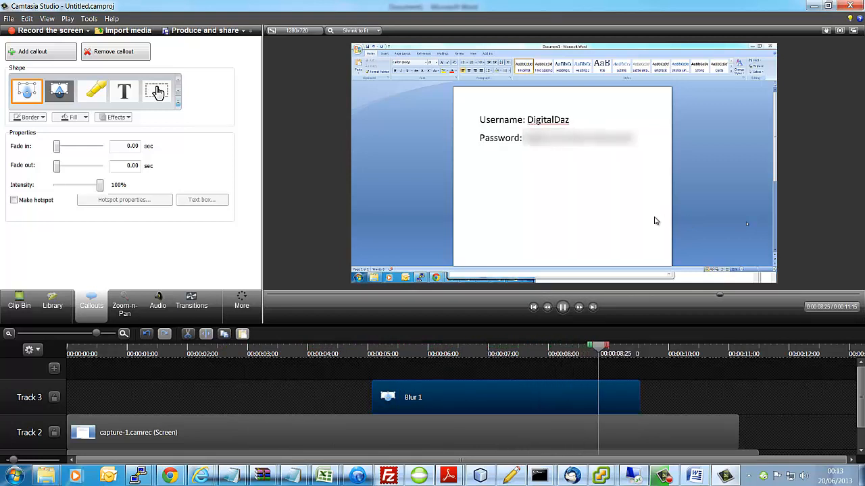
{"action": "left_click", "coordinate": [562, 307]}
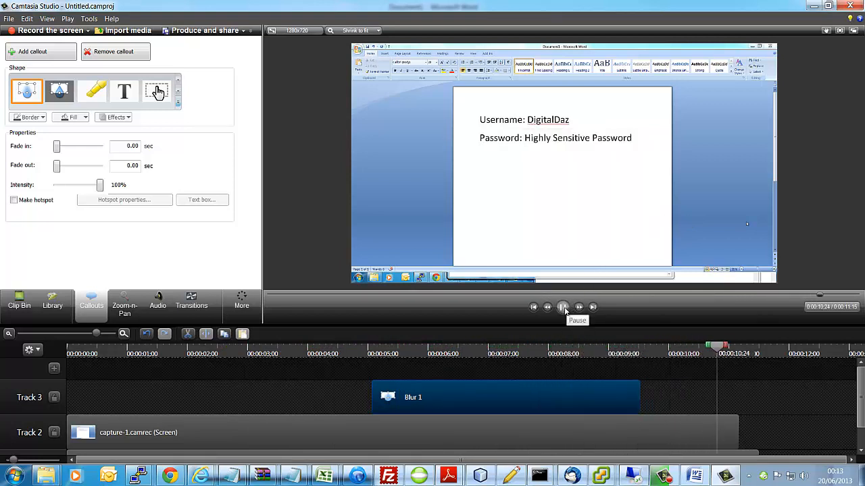